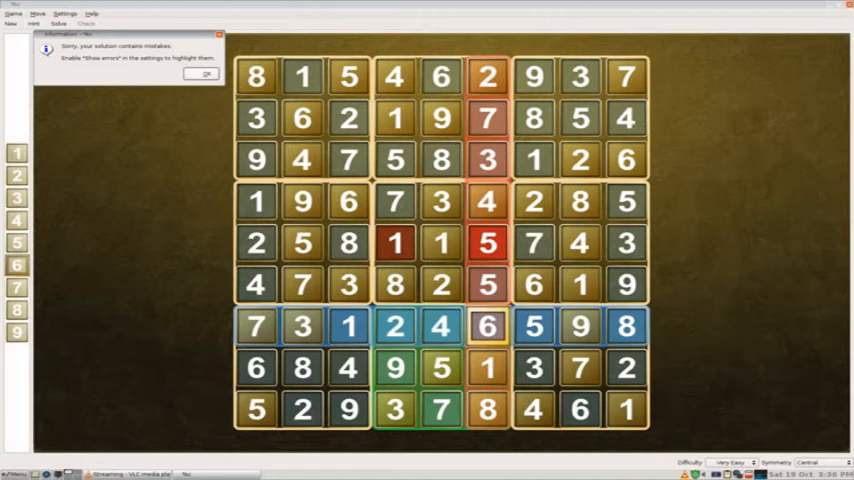
Dismiss the mistakes notice and select the wrong 1 in the fifth row
{"action": "left_click", "coordinate": [204, 72]}
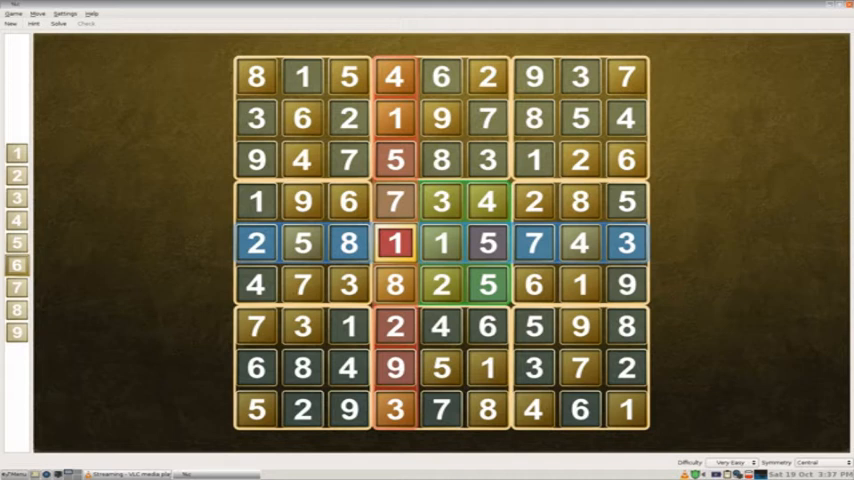
{"action": "left_click", "coordinate": [488, 244]}
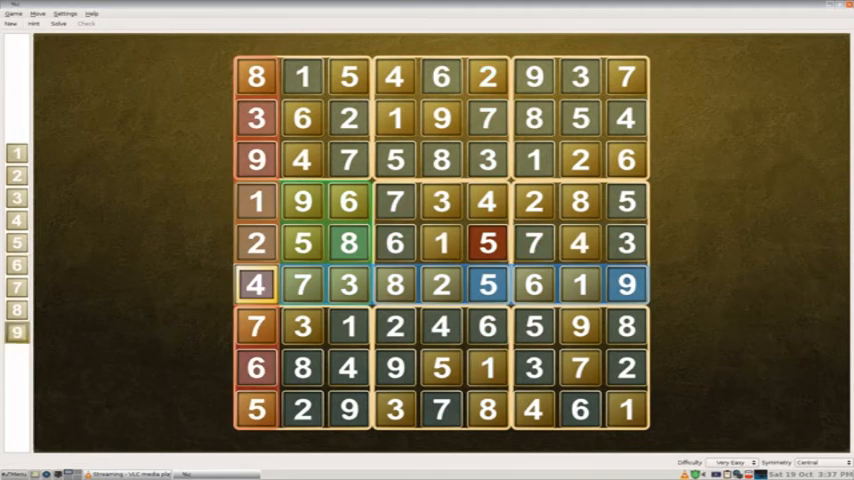
Correct the fifth row's duplicate 5 to 9 and bring up the Game menu
{"action": "left_click", "coordinate": [488, 244]}
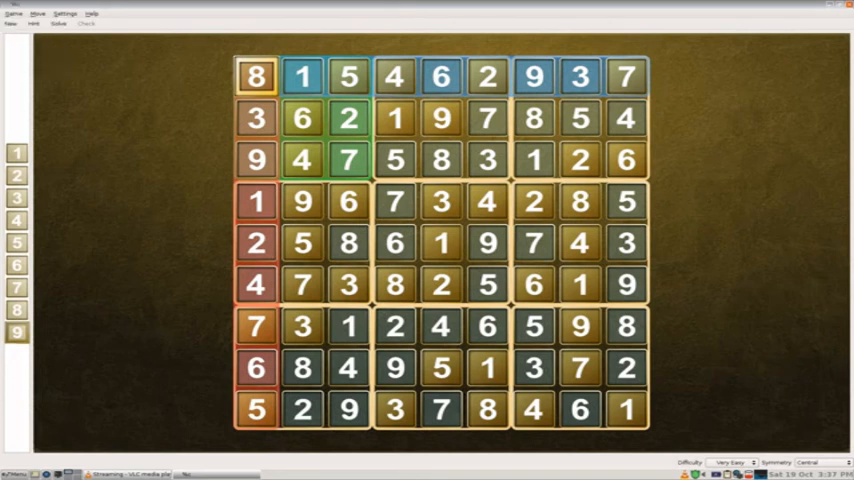
{"action": "left_click", "coordinate": [12, 12]}
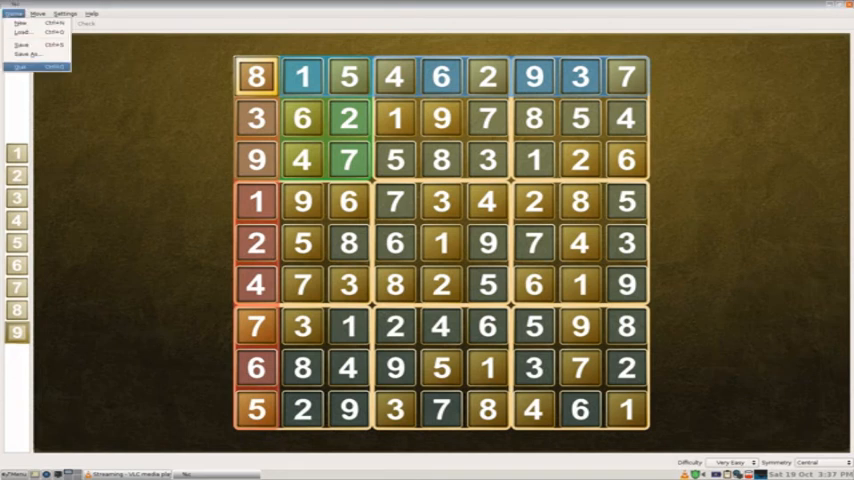